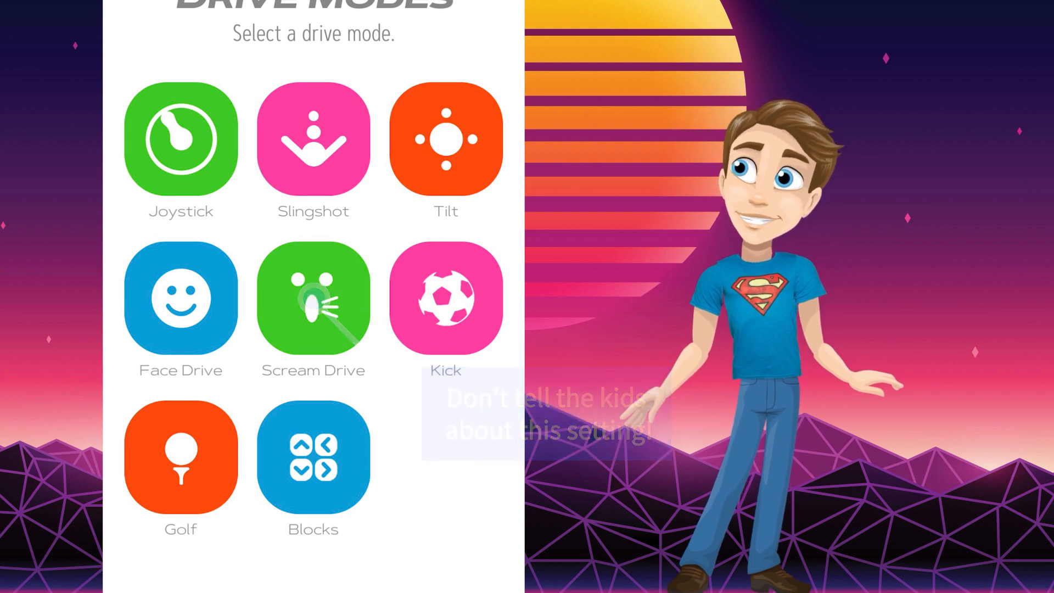
# Step: Open Blocks mode and run the turn, backward-move and green-light sequence on the ball
pyautogui.click(313, 458)
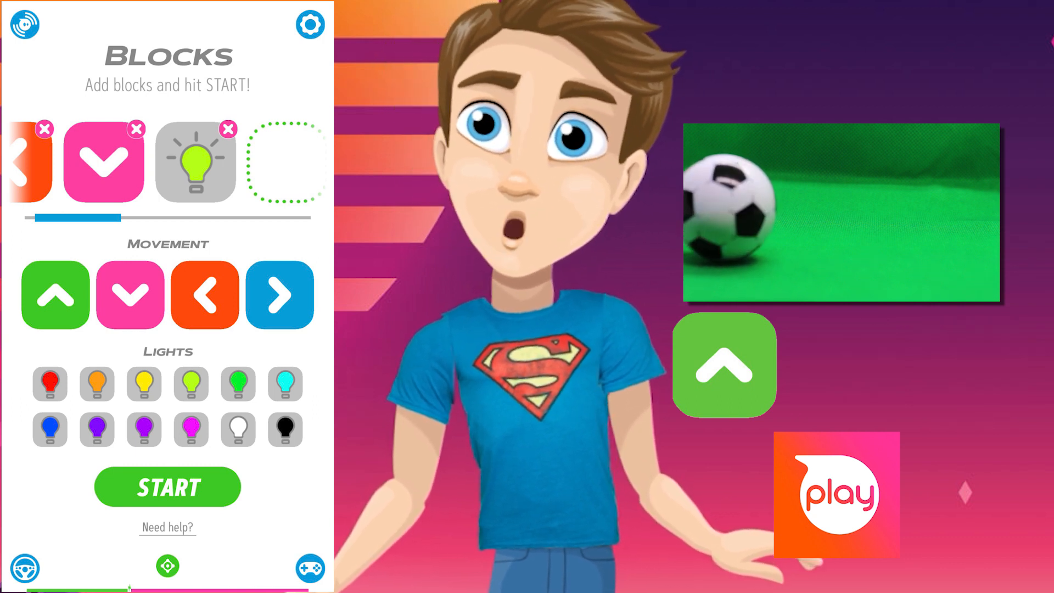
pyautogui.click(837, 501)
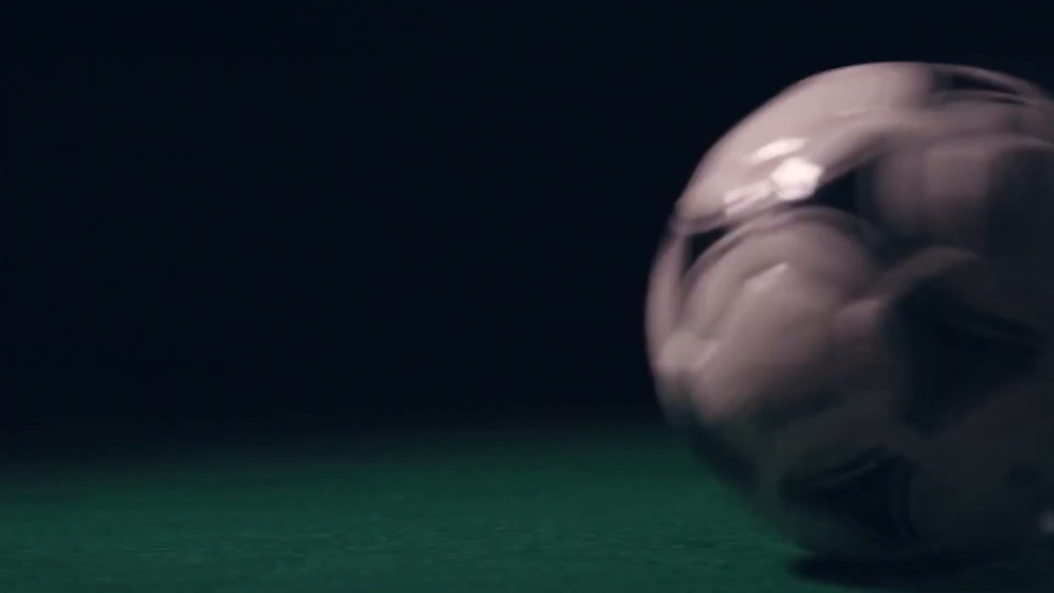